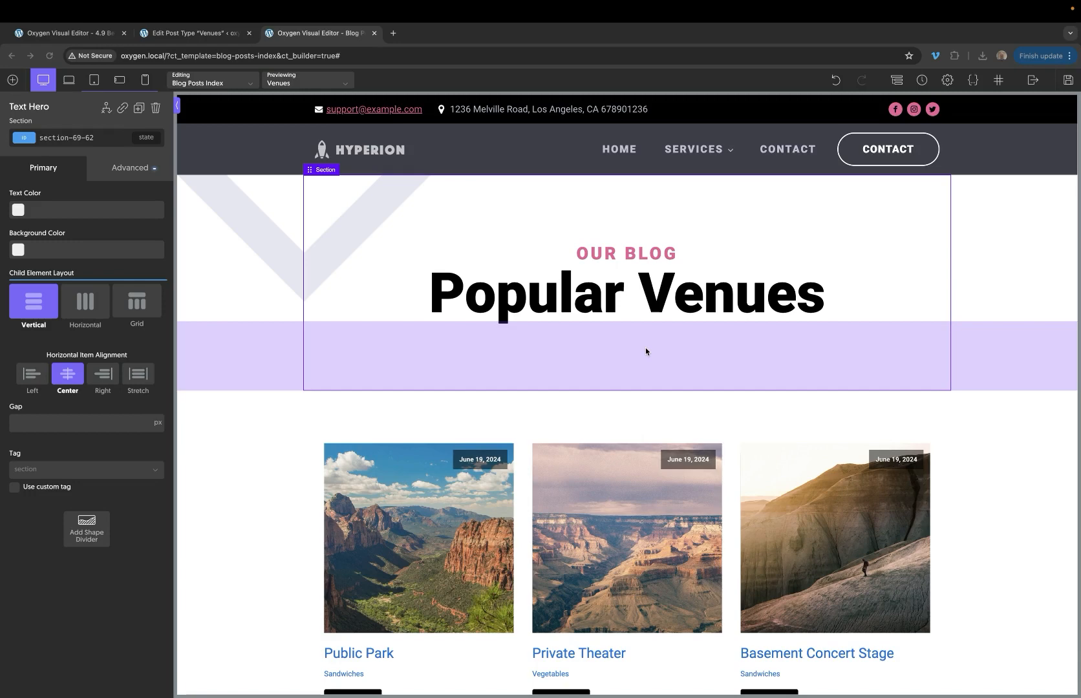
Select the Popular Venues heading and bring up its Conditions dialog, still empty.
click(626, 294)
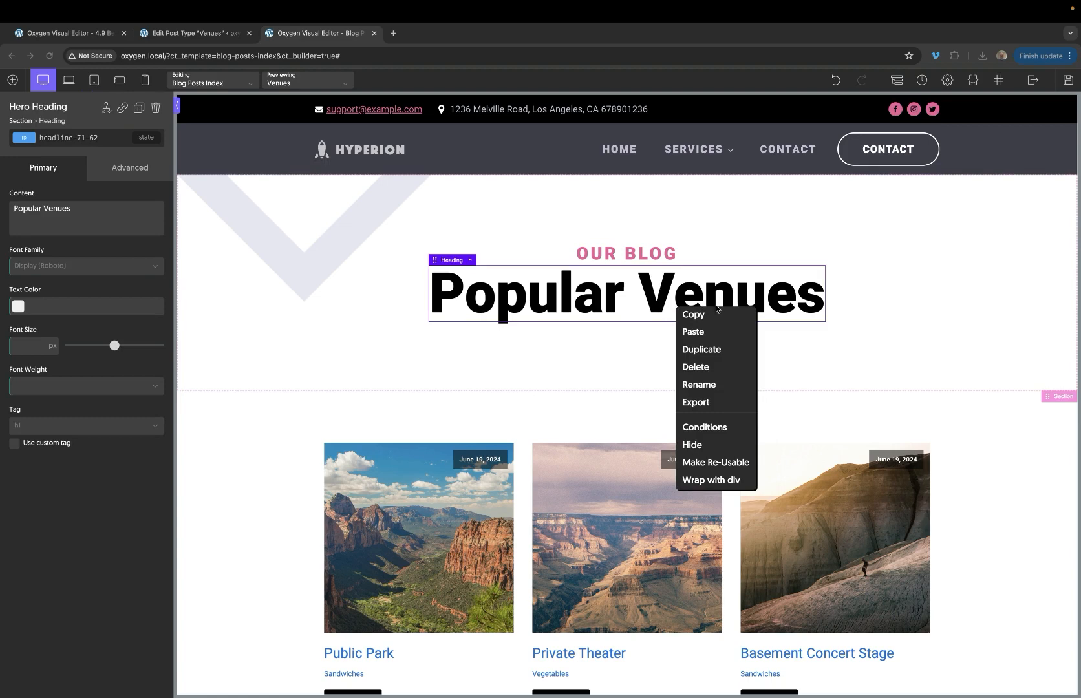
mouse_move(714, 314)
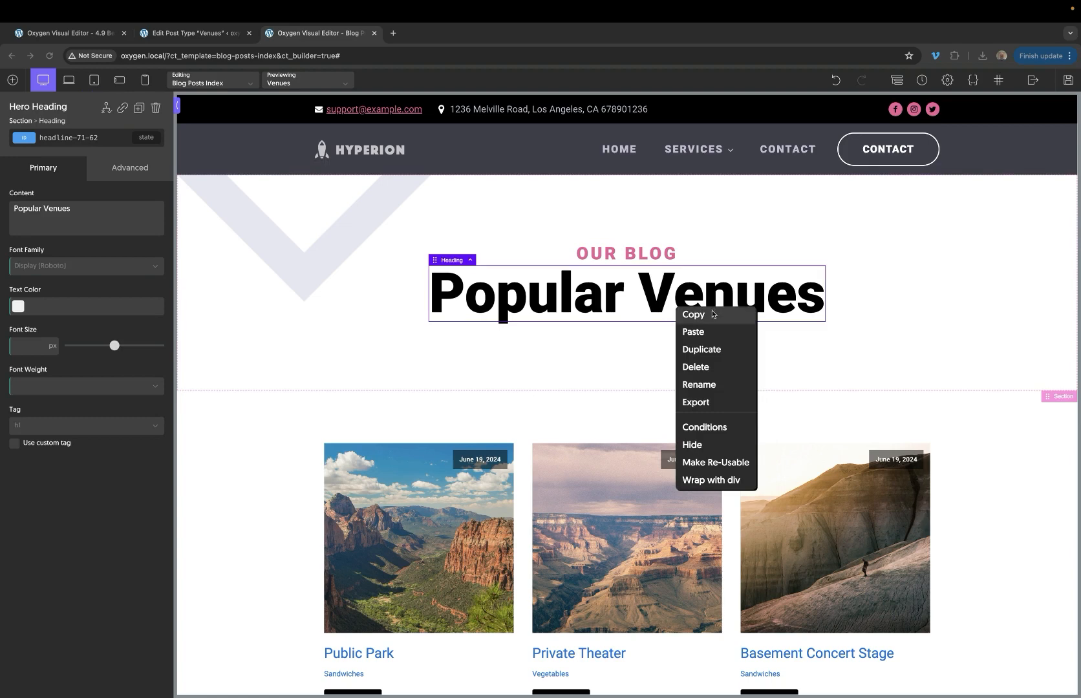
mouse_move(706, 384)
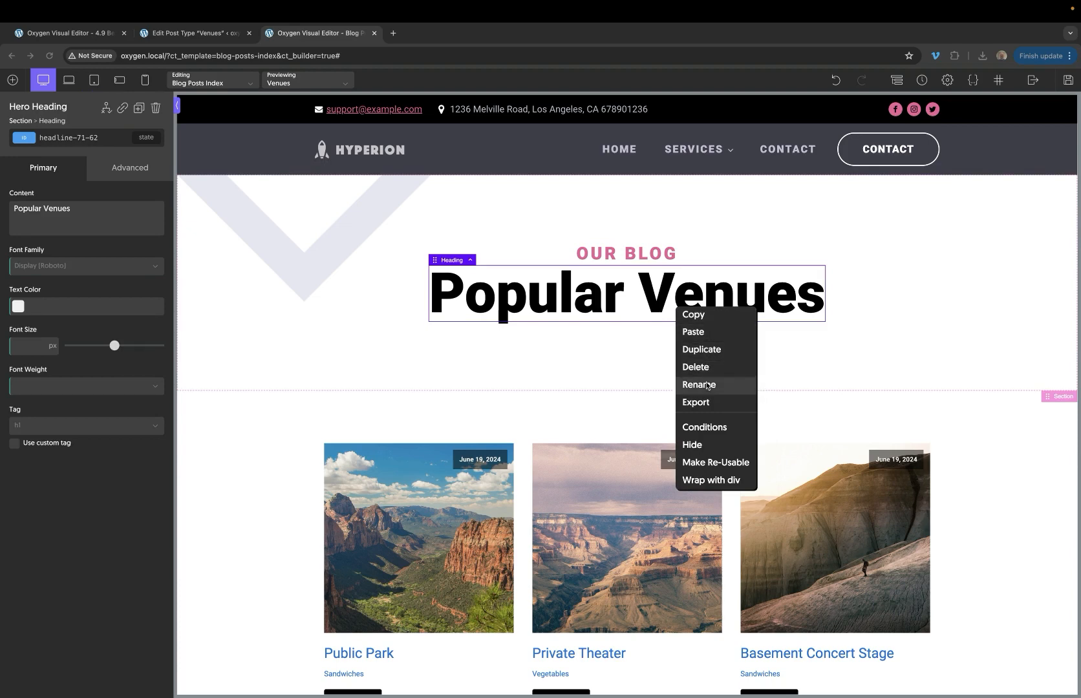
mouse_move(705, 428)
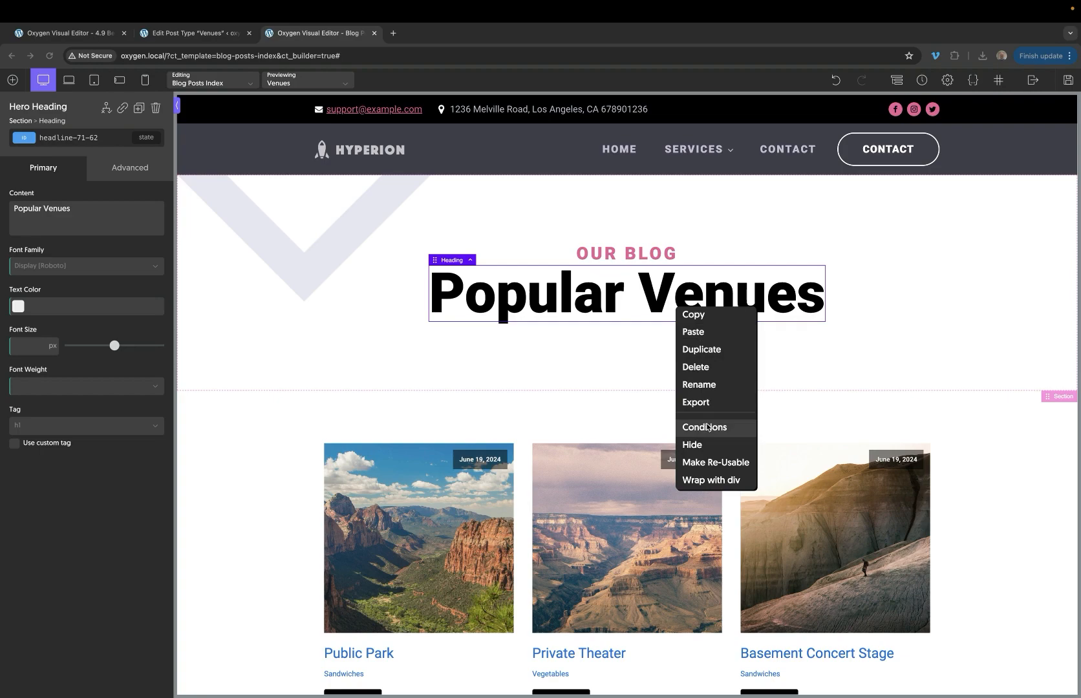
click(705, 427)
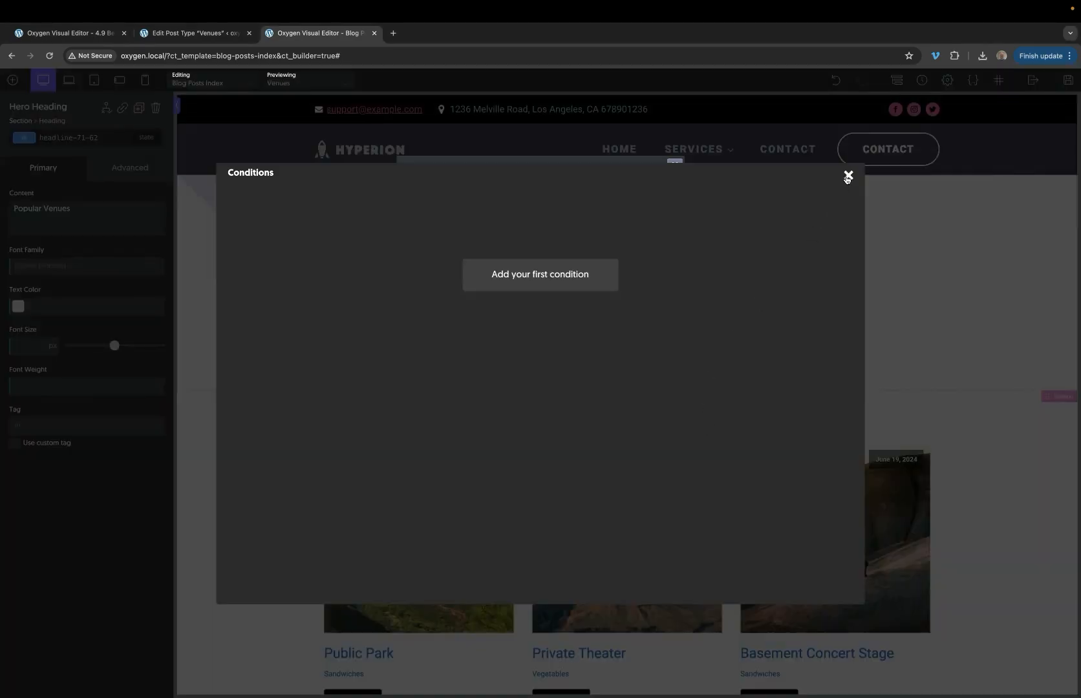
Rename the Popular Venues heading element from Hero Heading to Hero Heading 2.
right_click(626, 294)
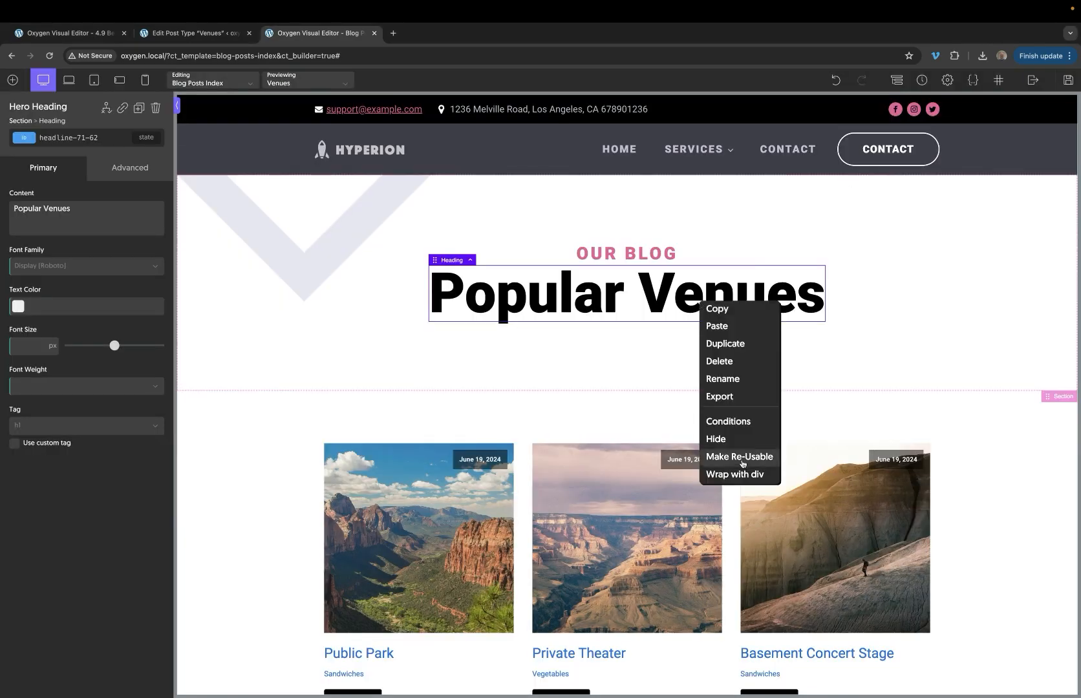
mouse_move(739, 443)
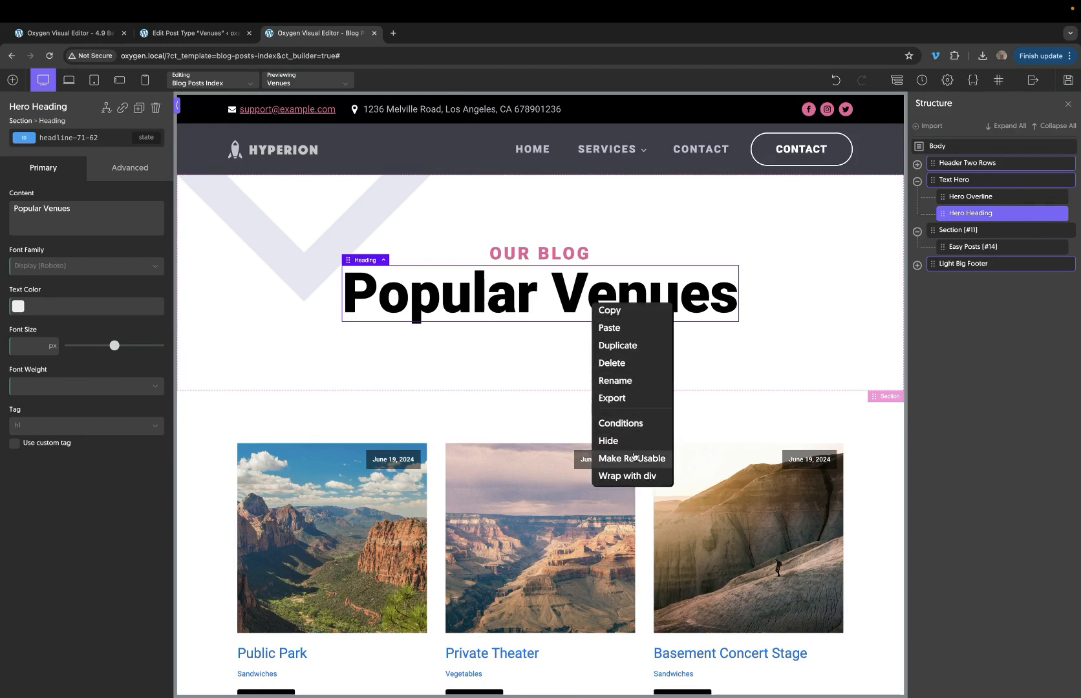
mouse_move(633, 476)
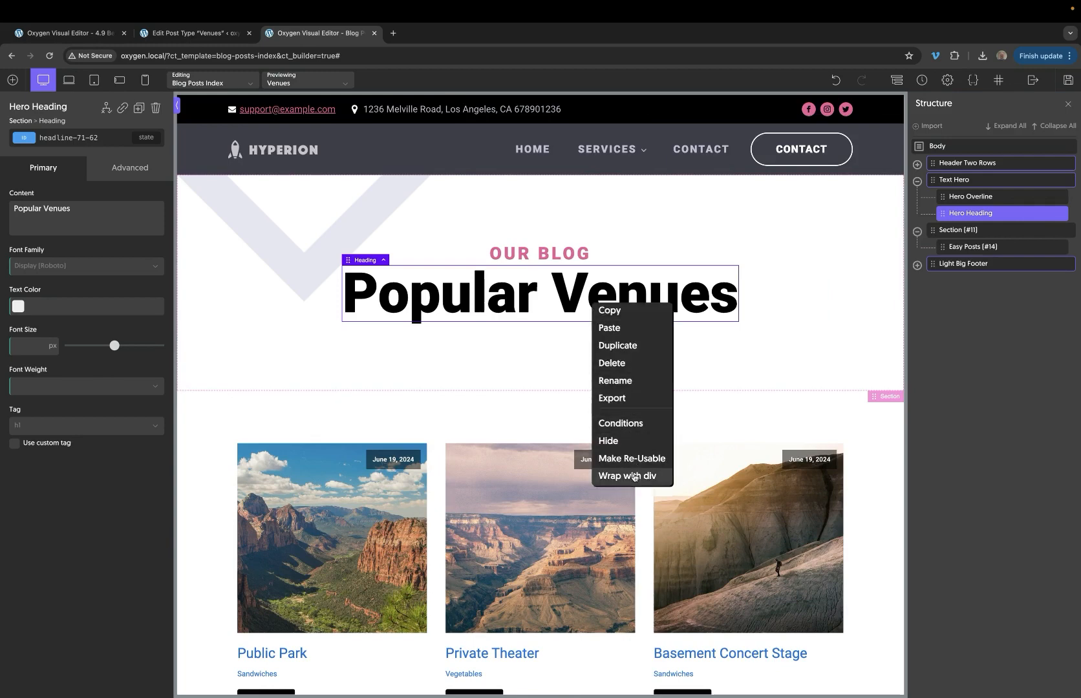
mouse_move(616, 380)
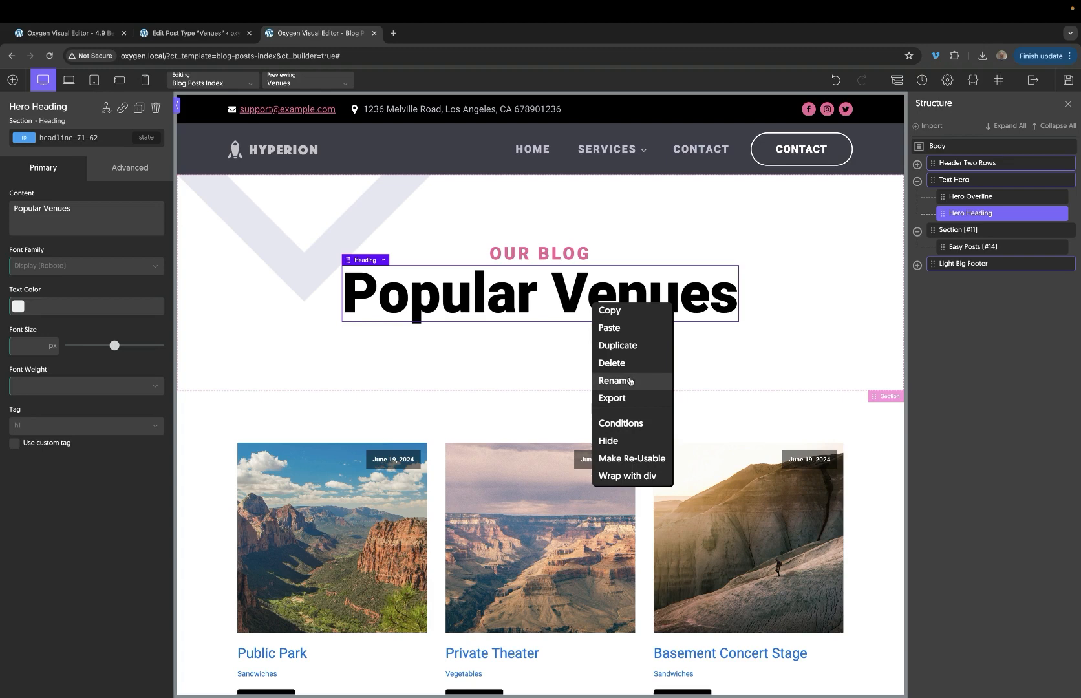
click(615, 380)
text( 2)
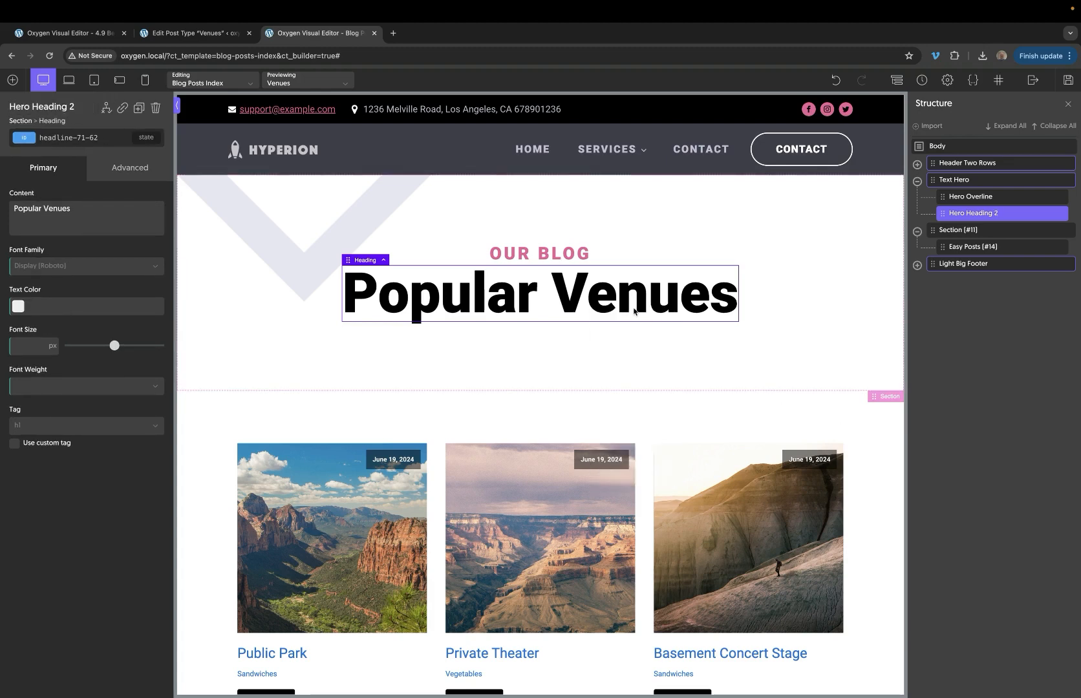
Copy the renamed heading and paste a duplicate into the Text Hero section.
right_click(620, 304)
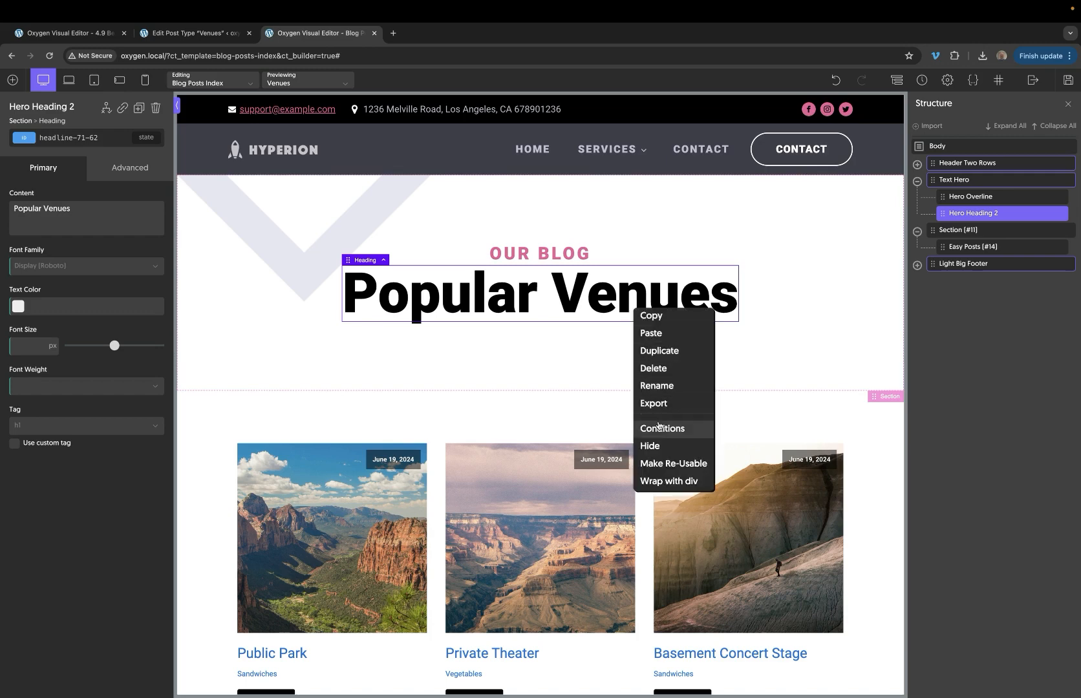
click(662, 428)
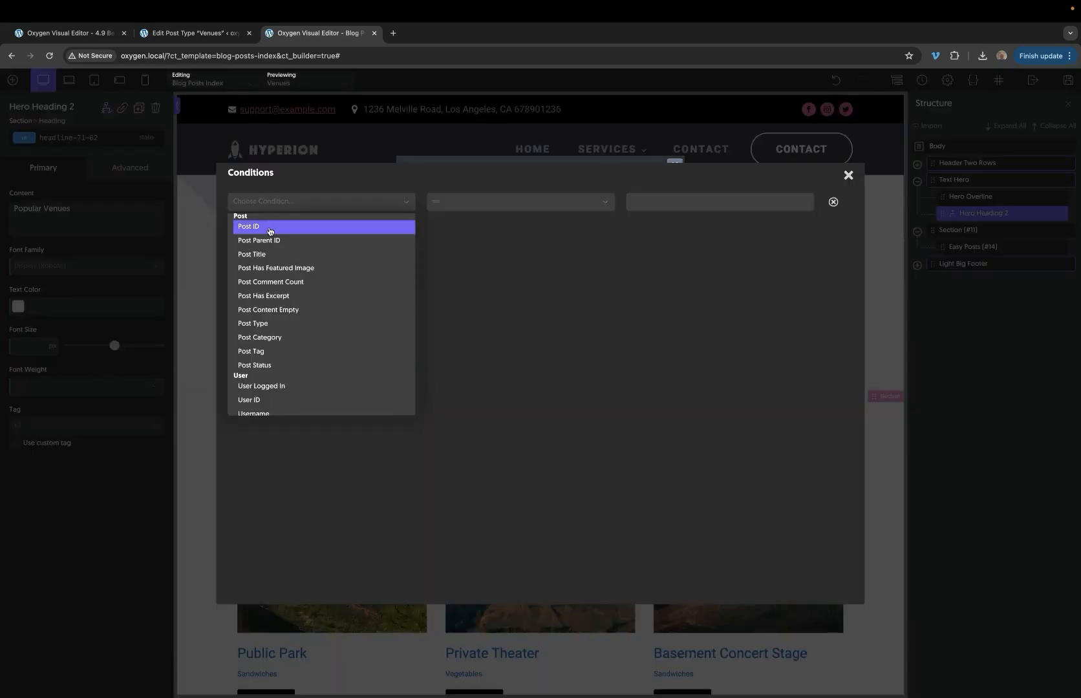
click(261, 385)
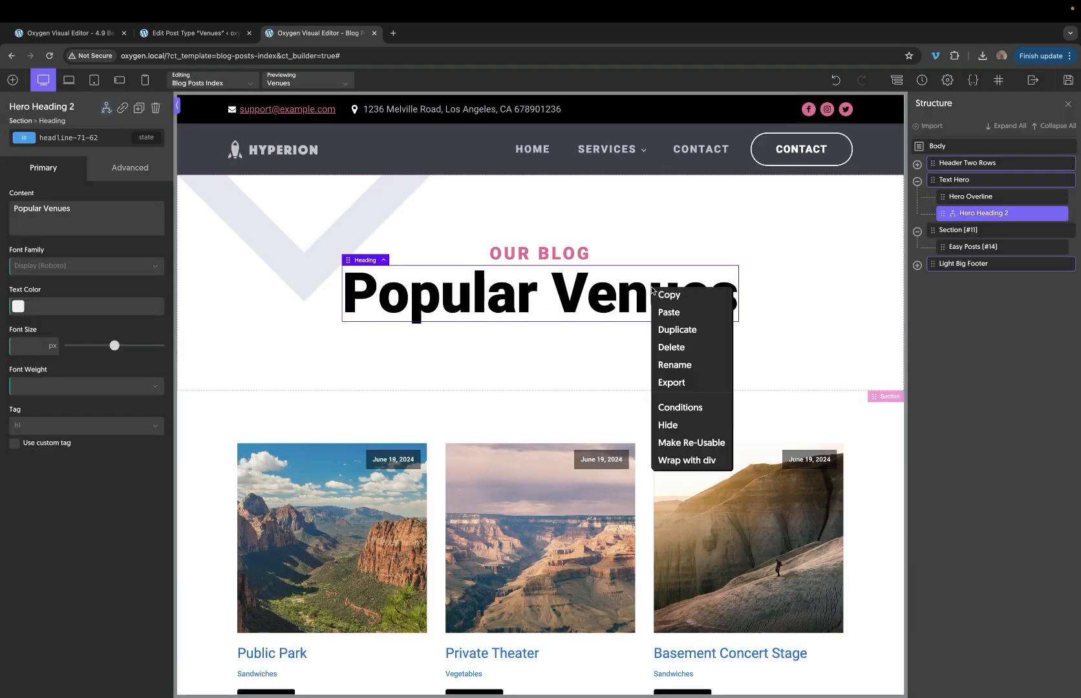
click(667, 295)
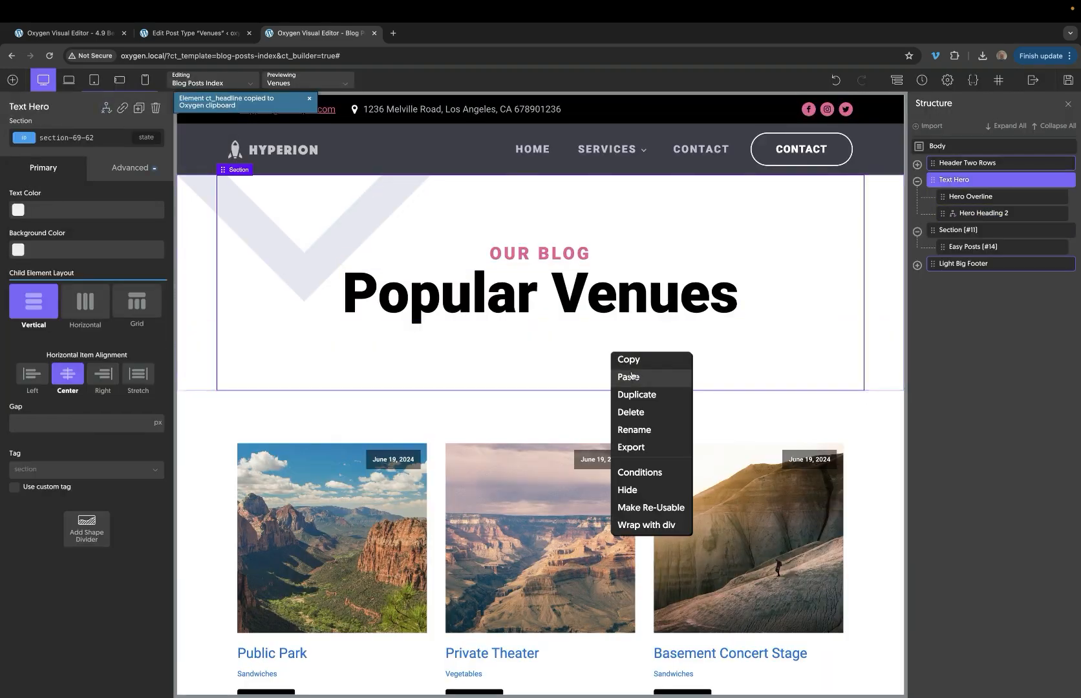
click(629, 377)
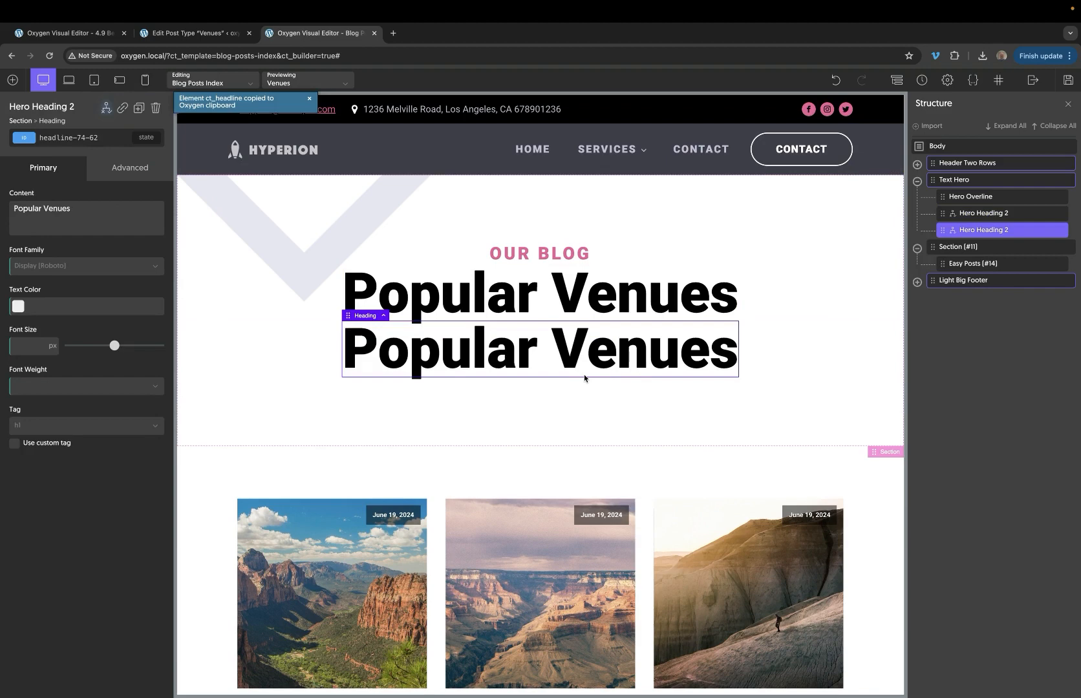
Condition the pasted heading on User Logged In == false so only logged-out visitors see it.
right_click(587, 358)
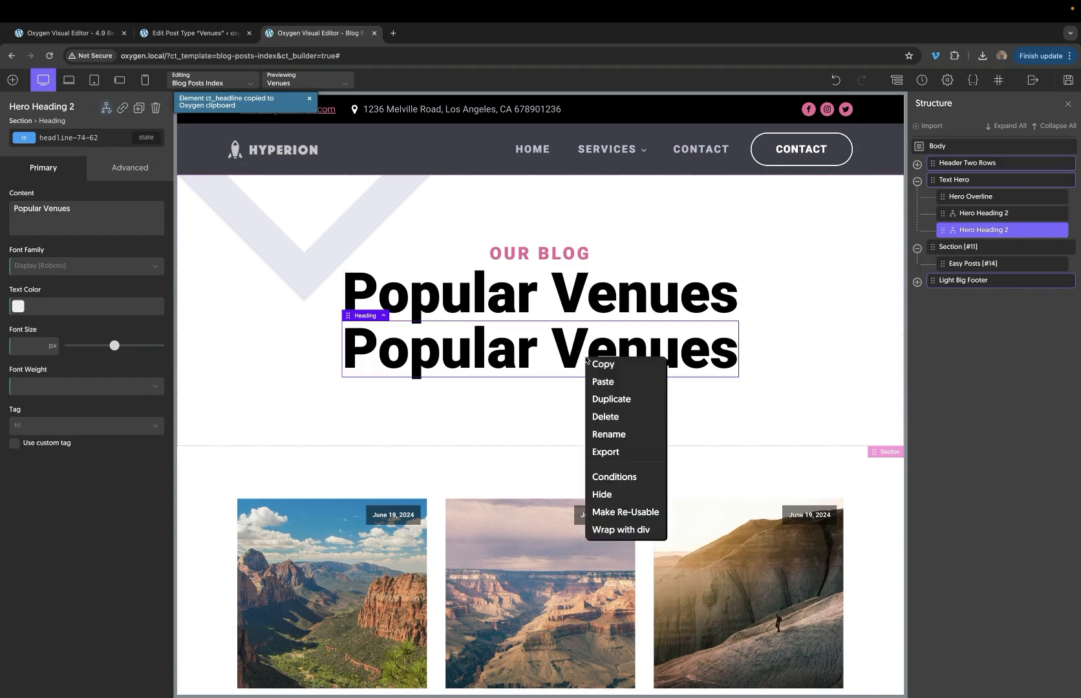
click(613, 476)
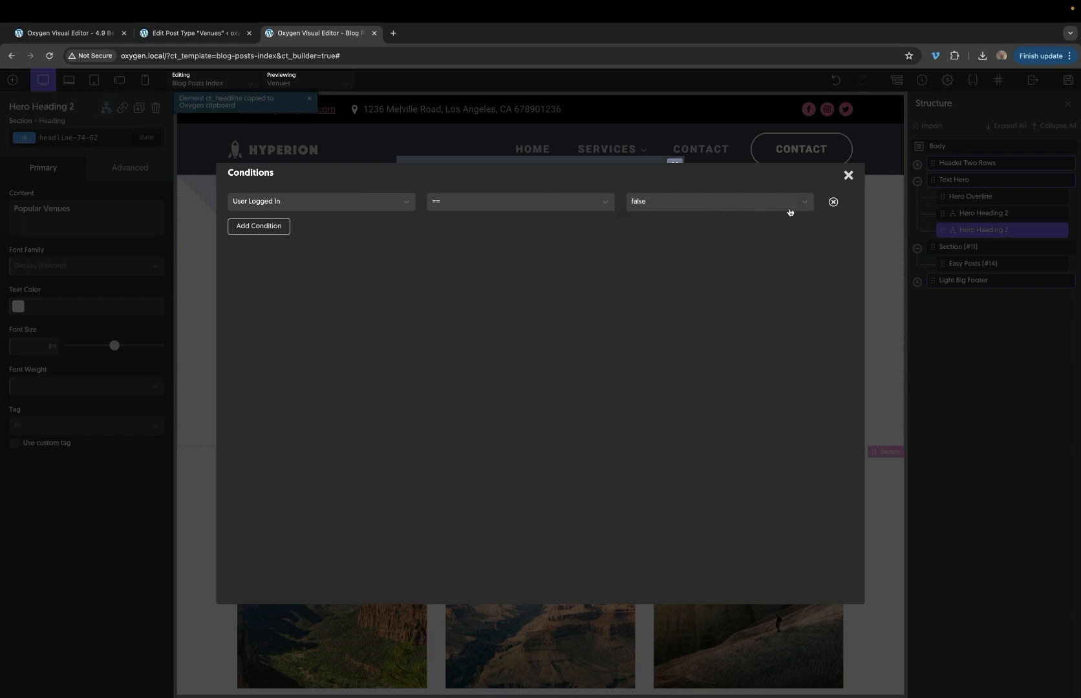
click(847, 174)
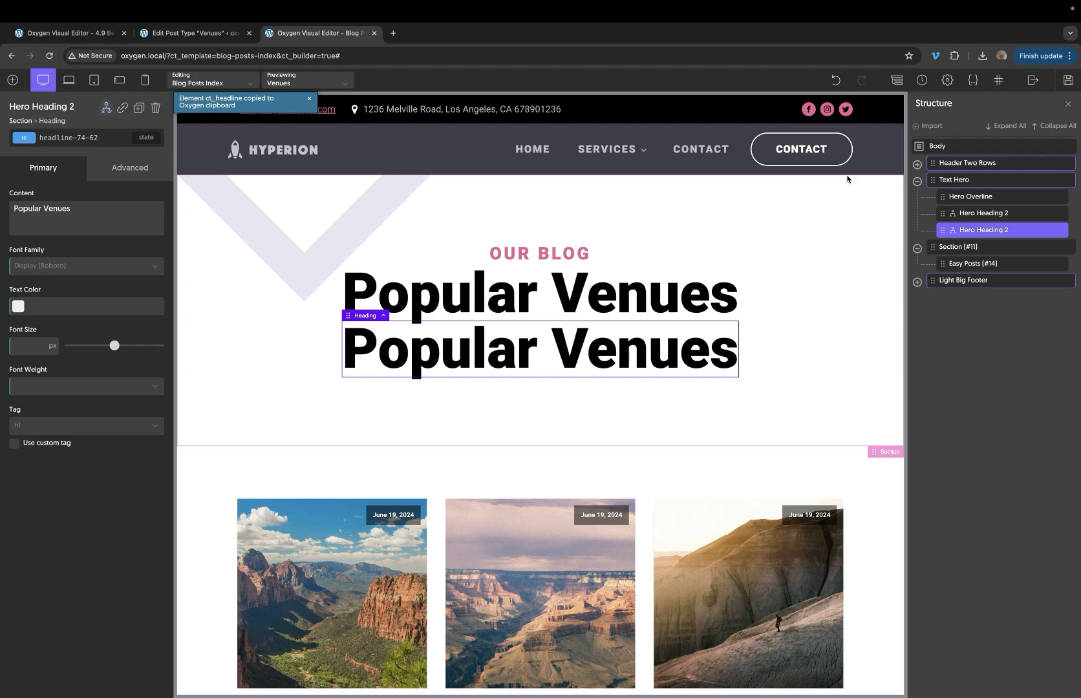
mouse_move(796, 351)
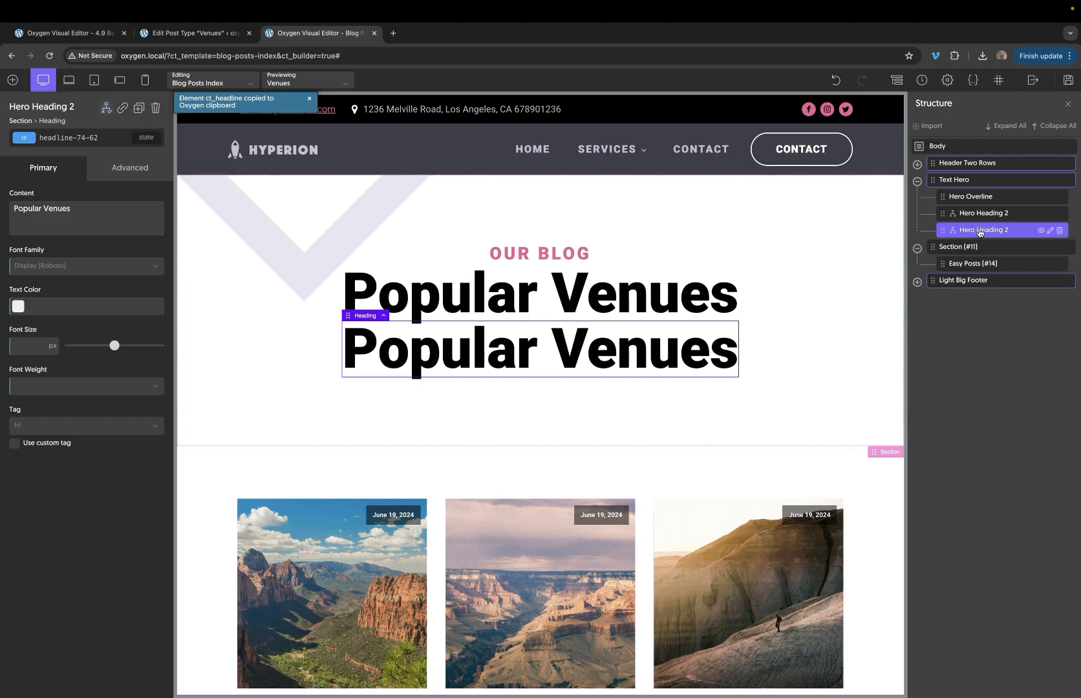
Bring up the Structure panel options for the pasted Hero Heading 2 element.
right_click(983, 230)
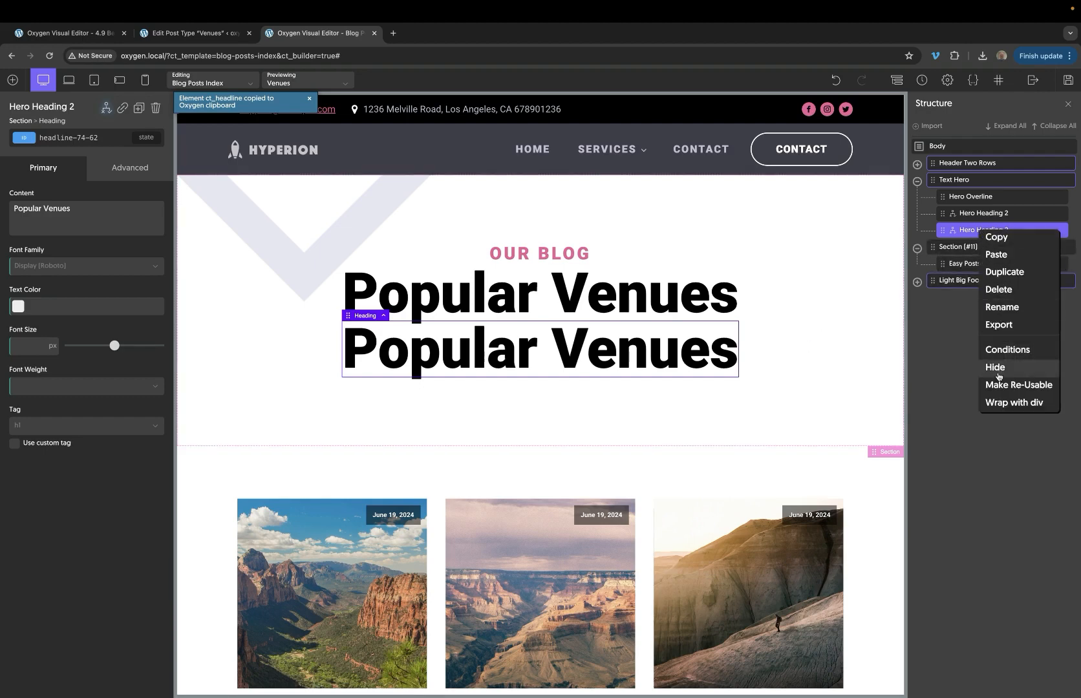
mouse_move(1000, 290)
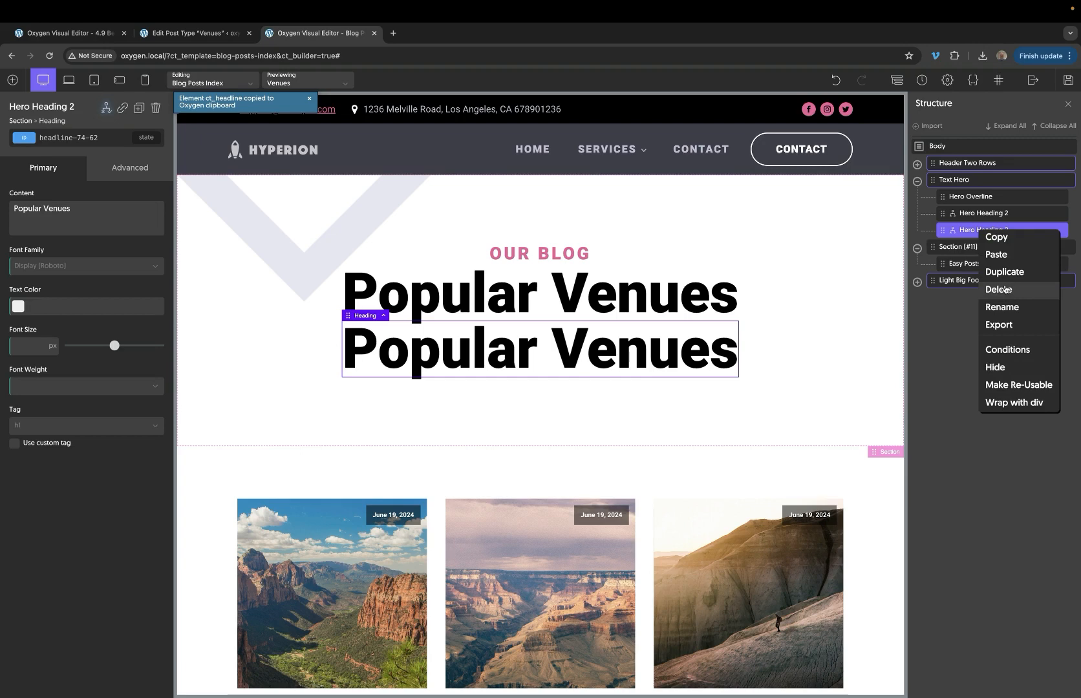
mouse_move(625, 364)
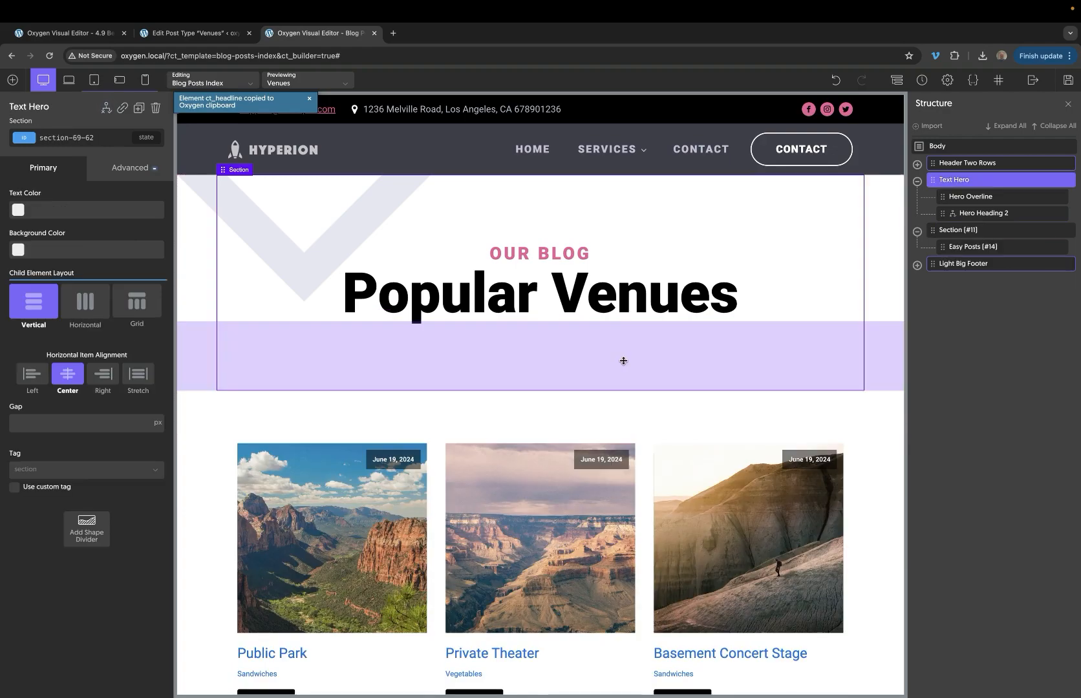
Set the Easy Posts grid's query to advanced and bring up the empty Advanced Query editor.
scroll(down, 3)
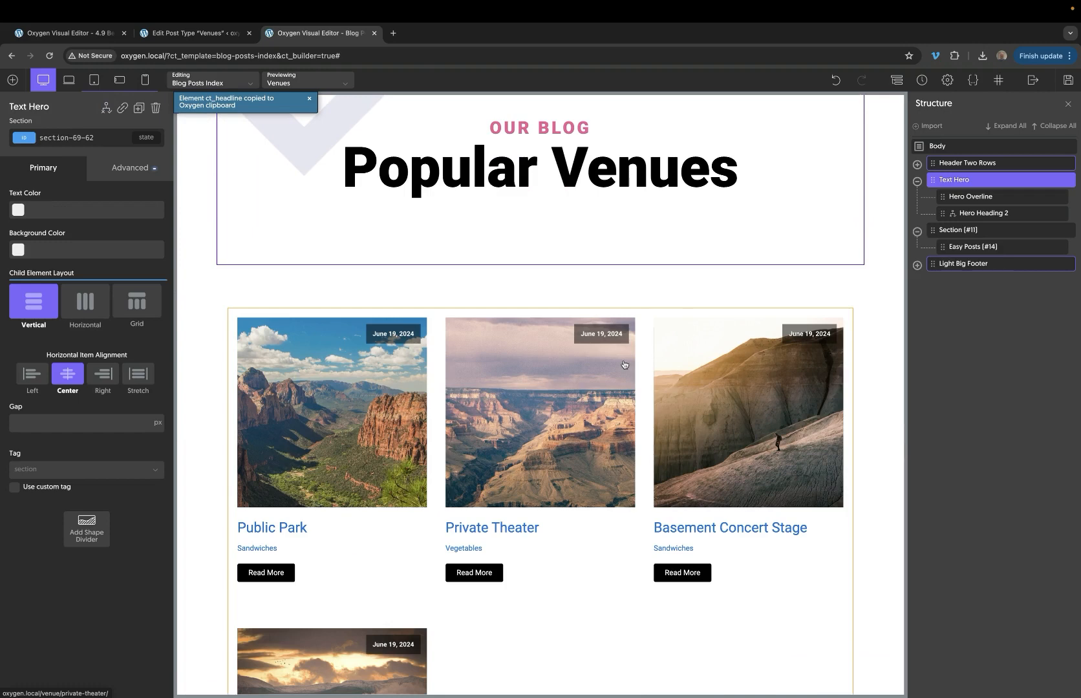
scroll(down, 3)
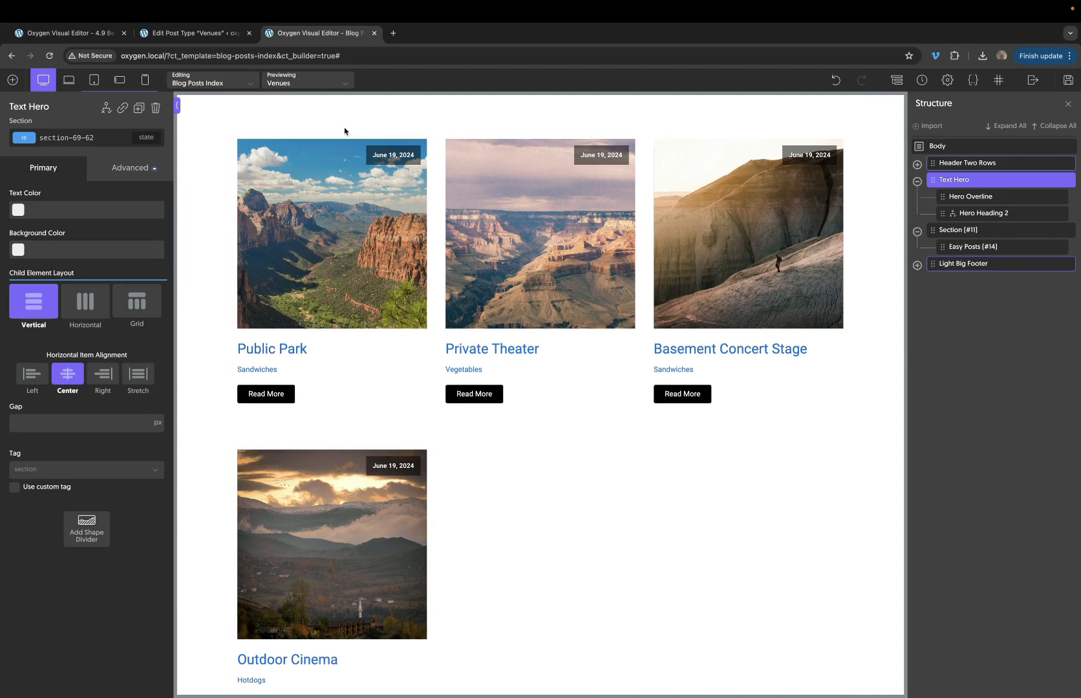
scroll(down, 3)
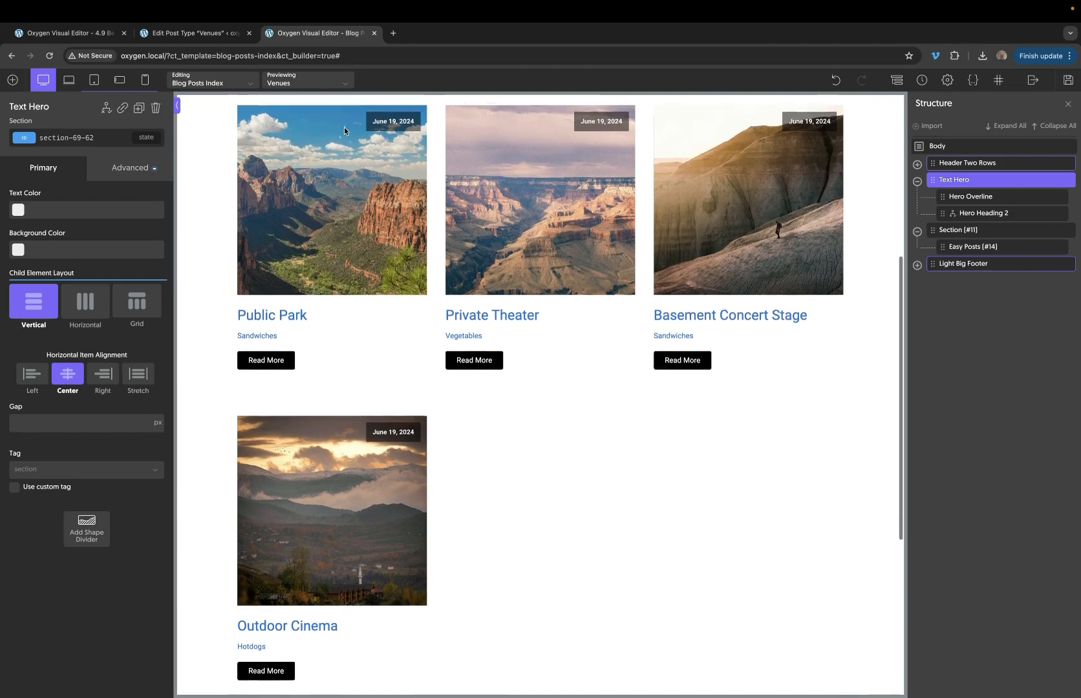
click(972, 247)
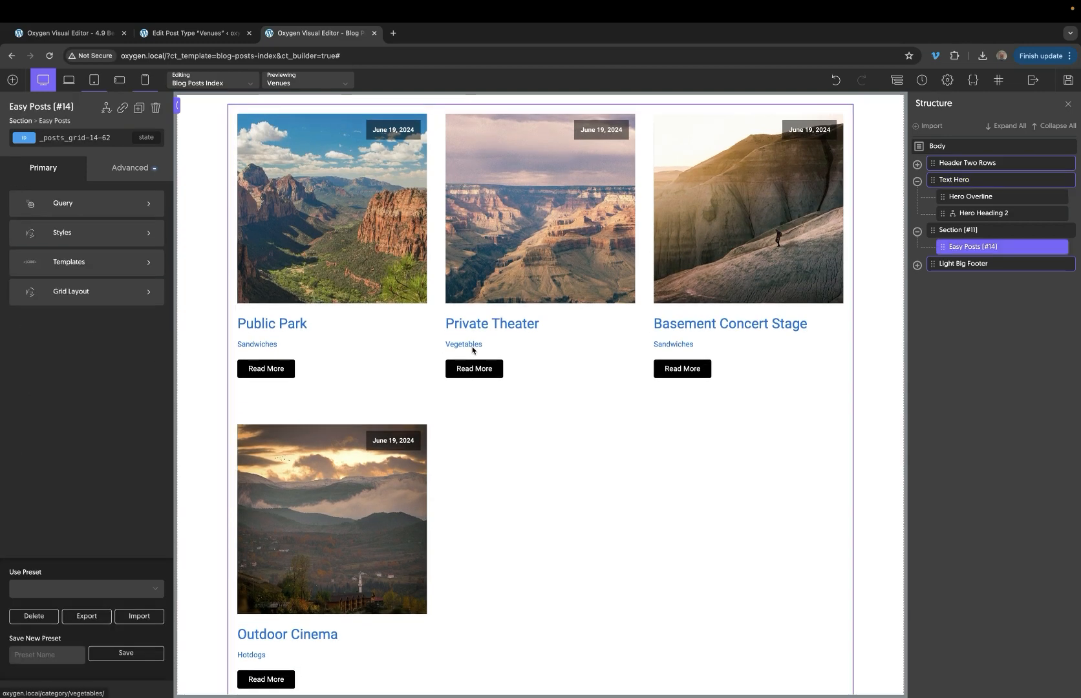
click(87, 203)
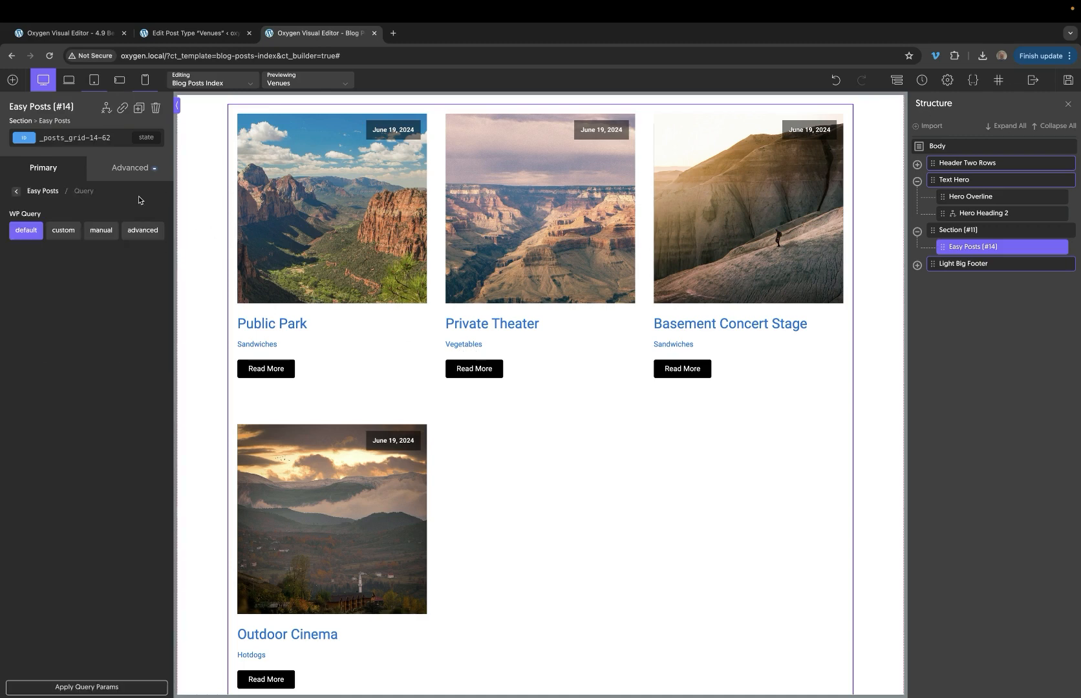
click(142, 230)
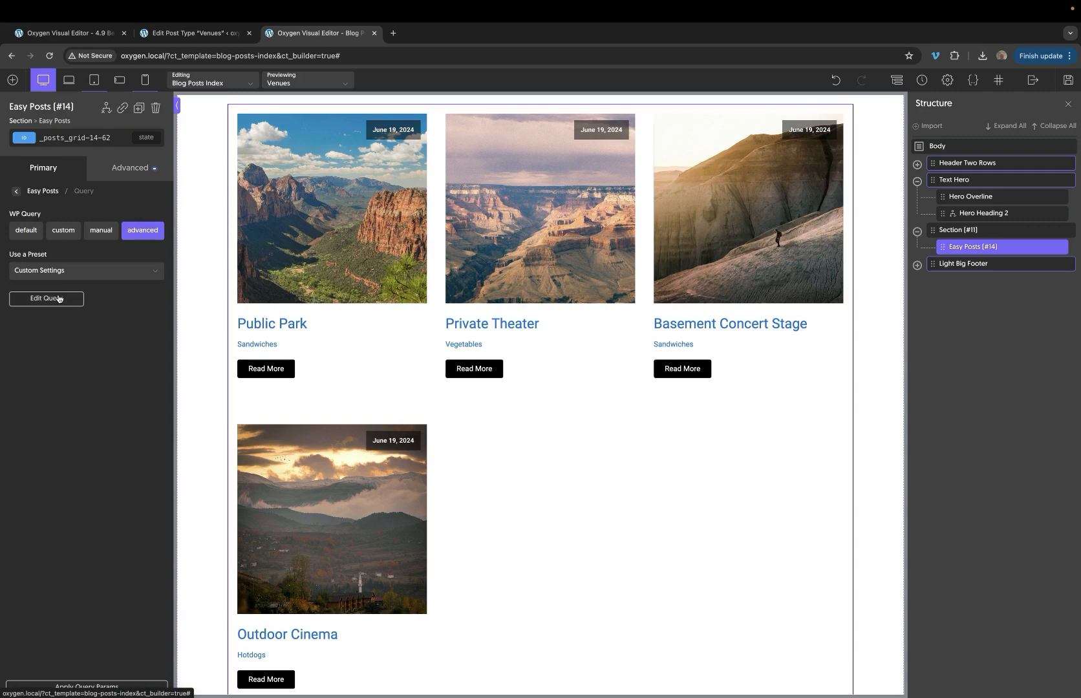
click(46, 299)
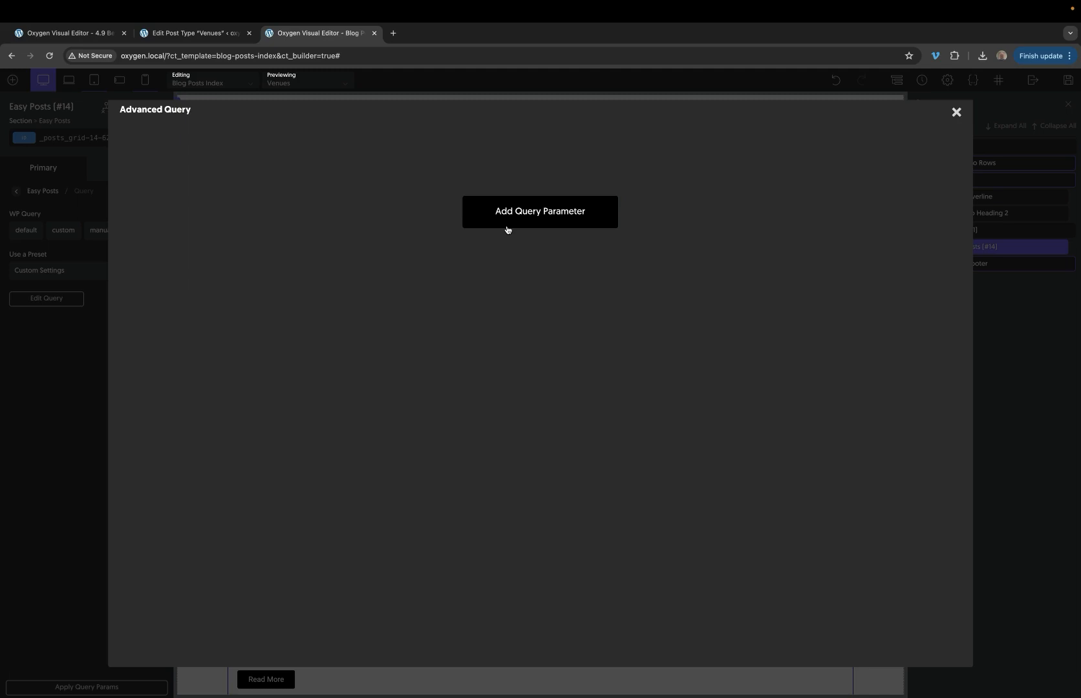
Add a 'name' query parameter with the value Public Park.
click(539, 212)
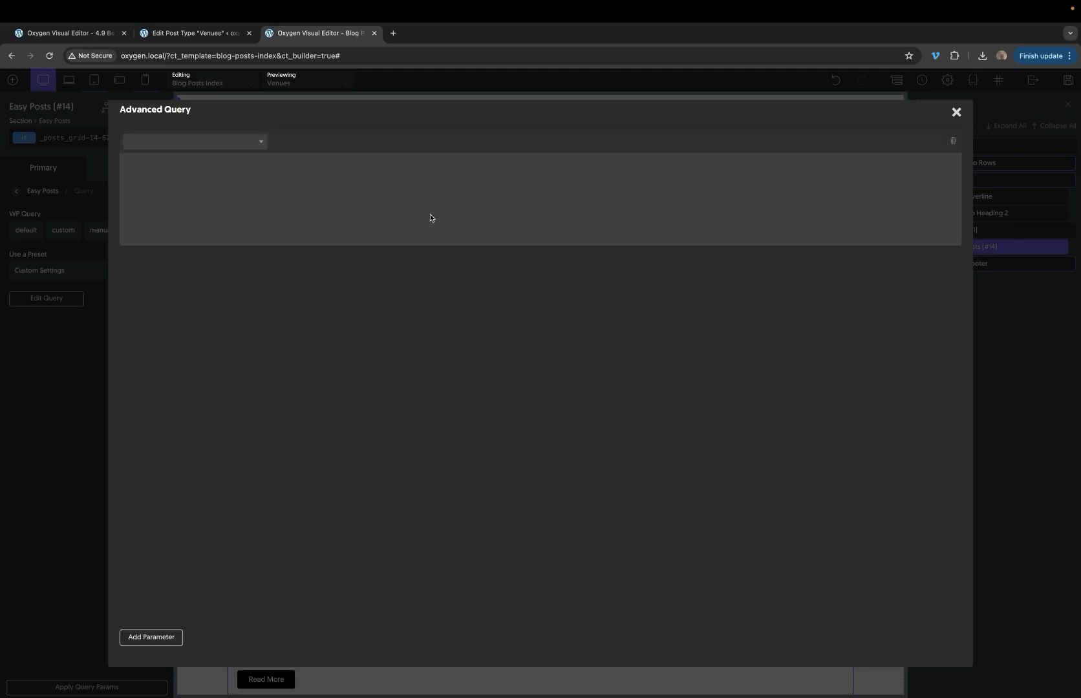
click(260, 141)
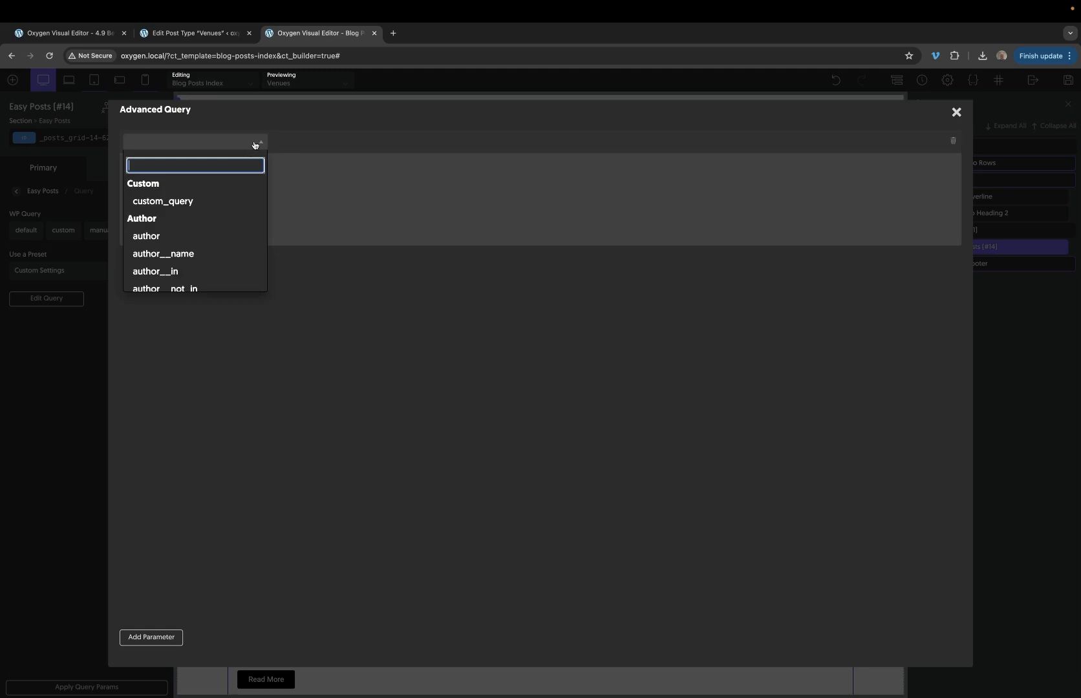
text(name)
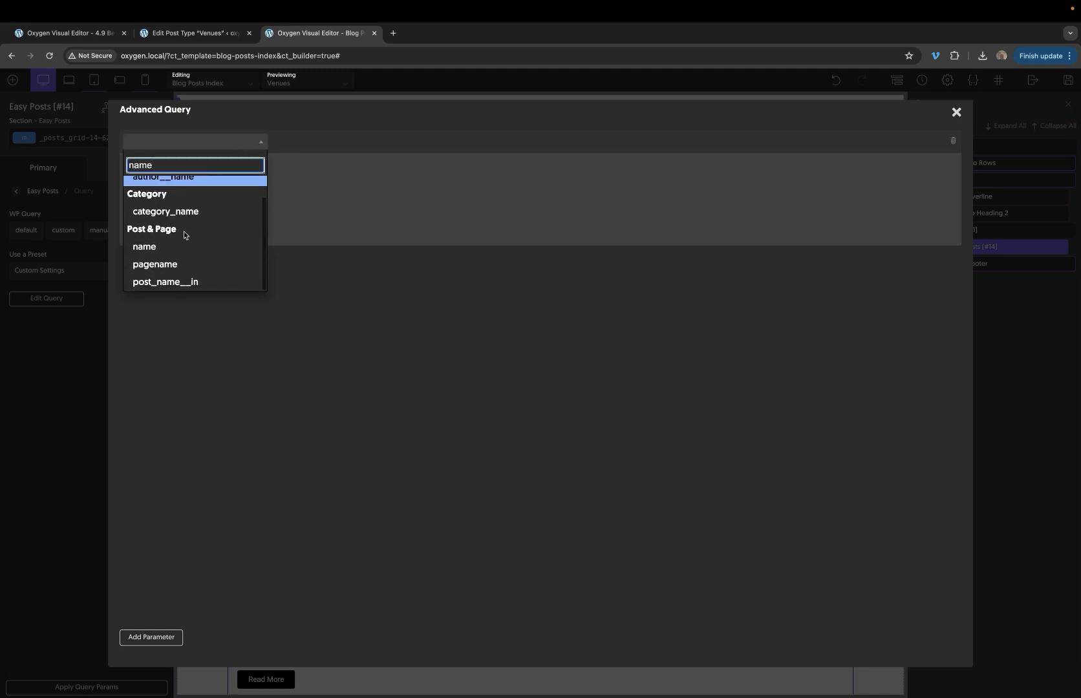
click(144, 247)
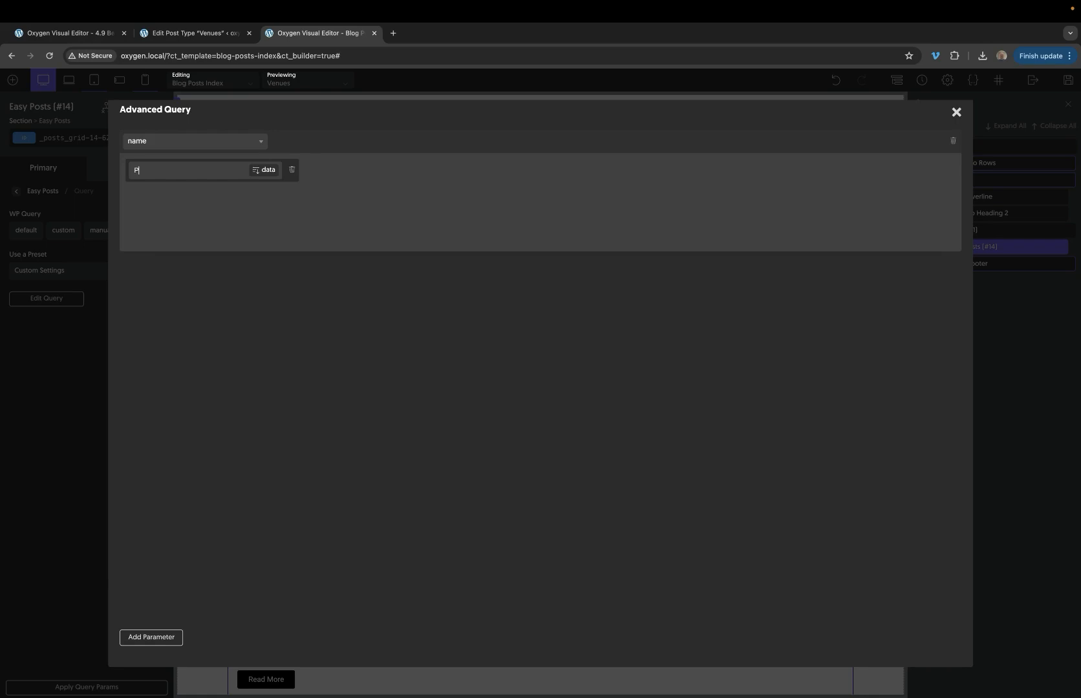
text(Public Park)
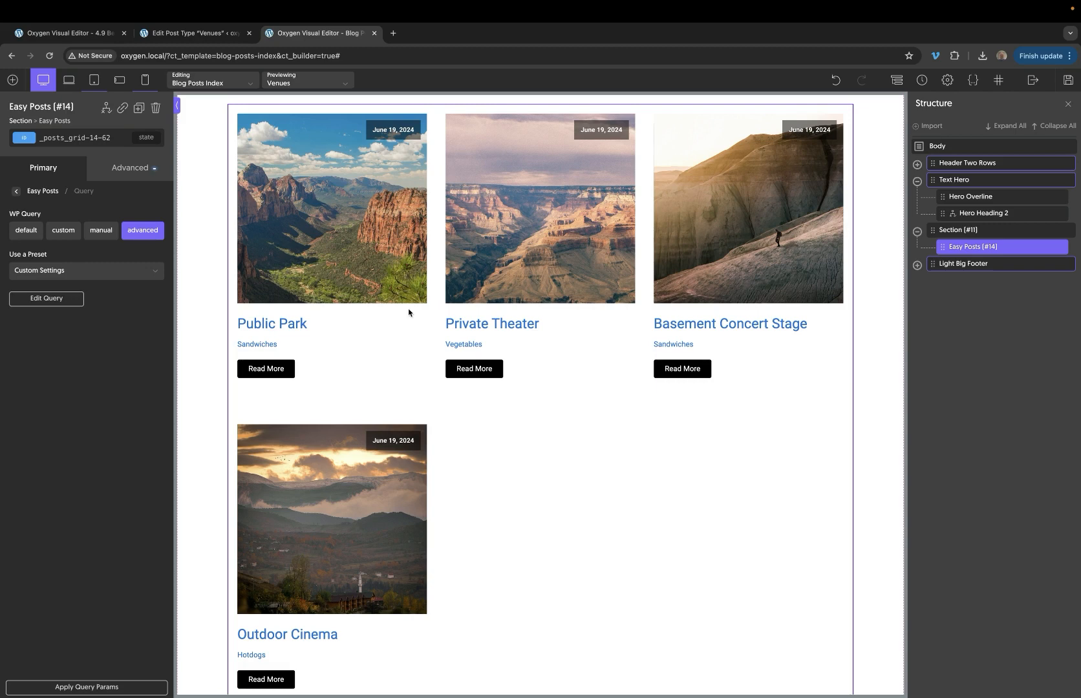
Apply the query parameters so the Easy Posts grid lists only the Public Park post.
click(87, 686)
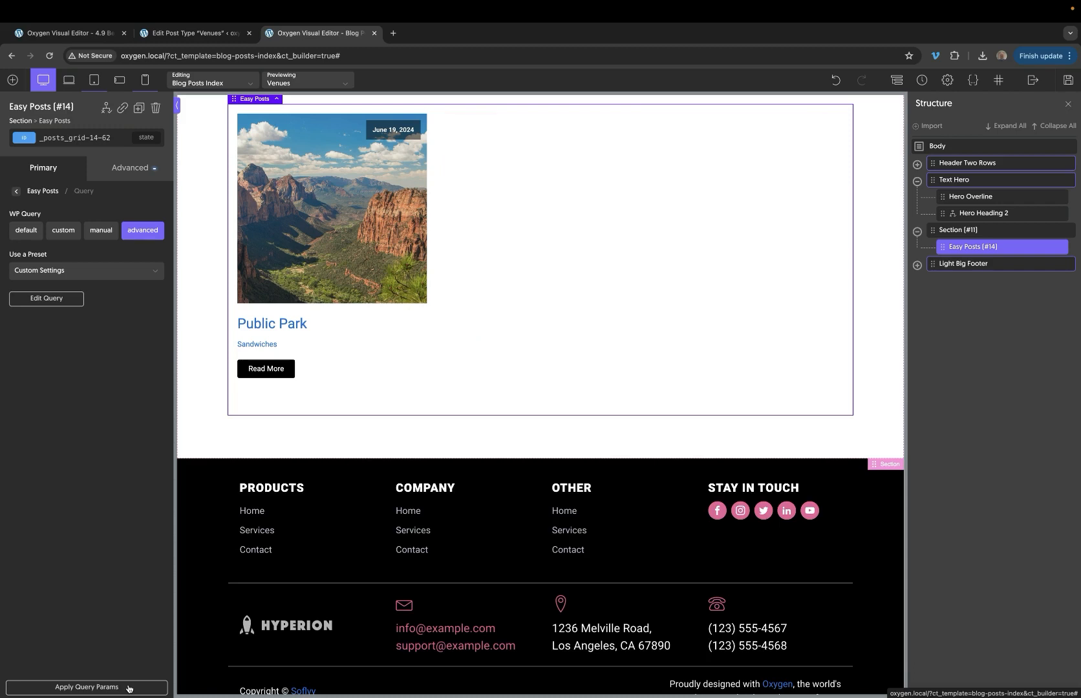
mouse_move(351, 264)
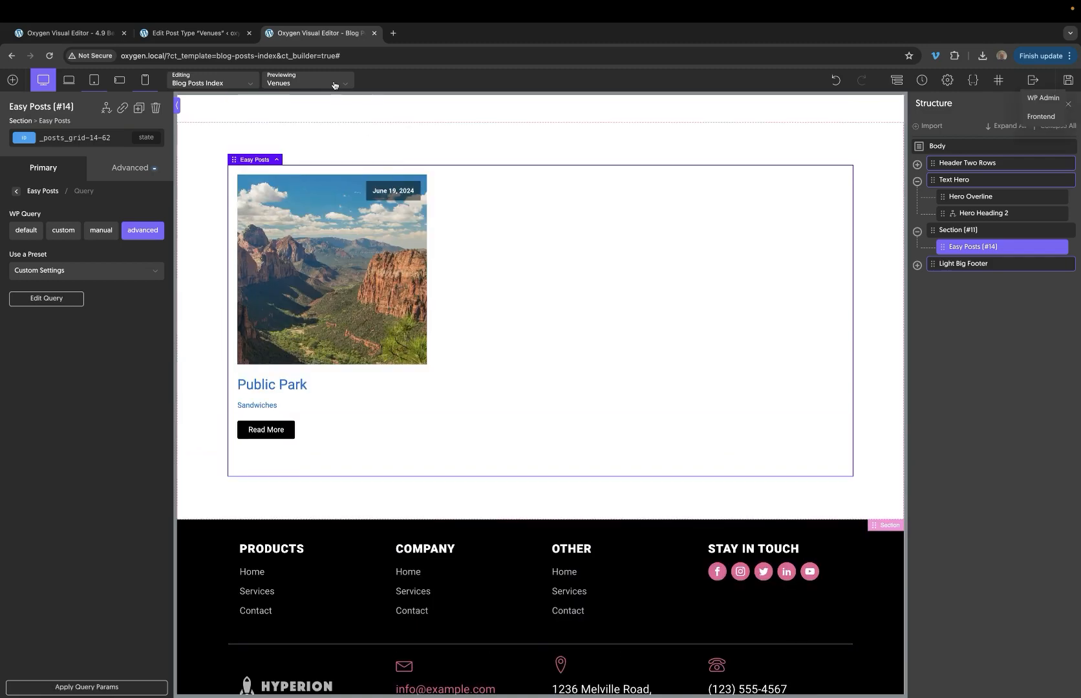
Preview the template with Blog Posts instead of Venues and return to the hero.
click(316, 83)
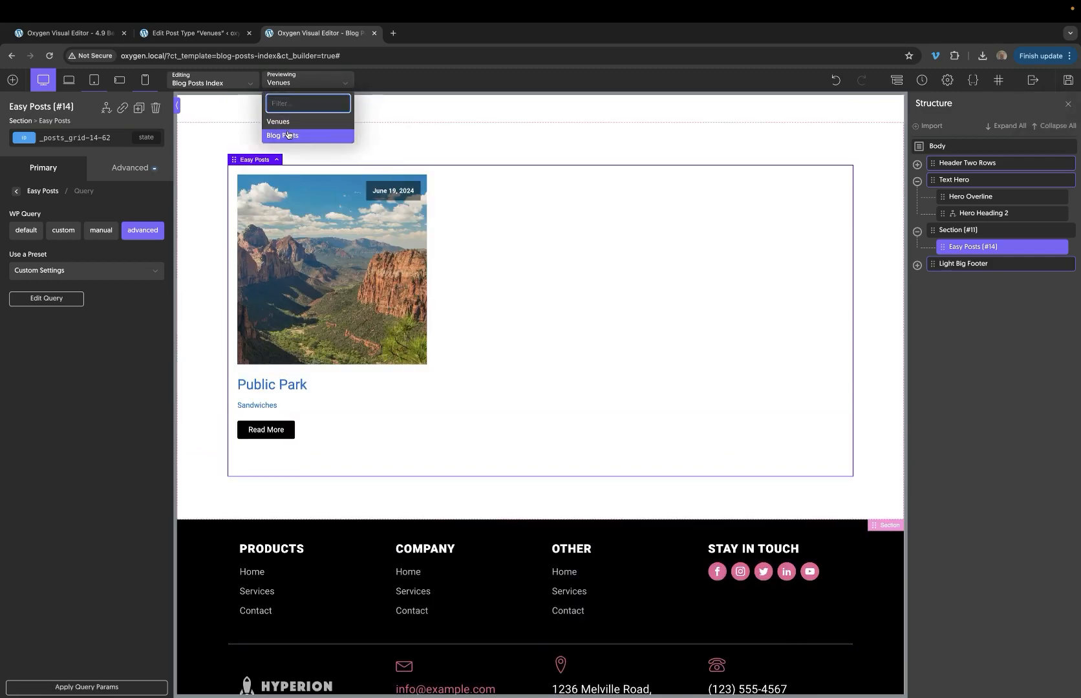
click(283, 136)
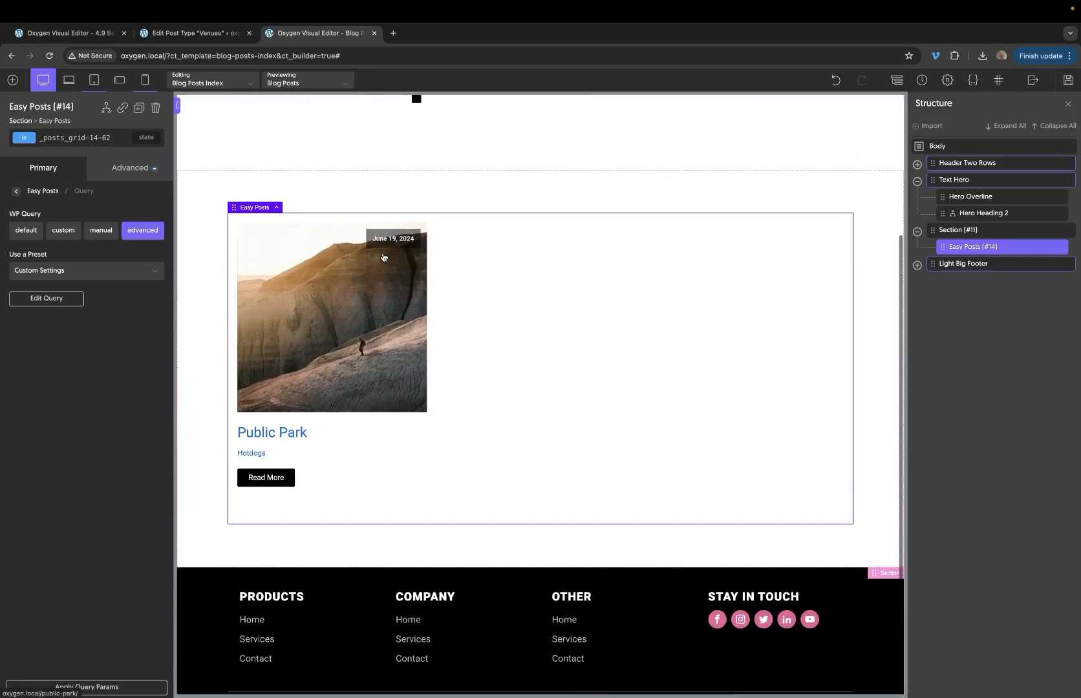
mouse_move(300, 344)
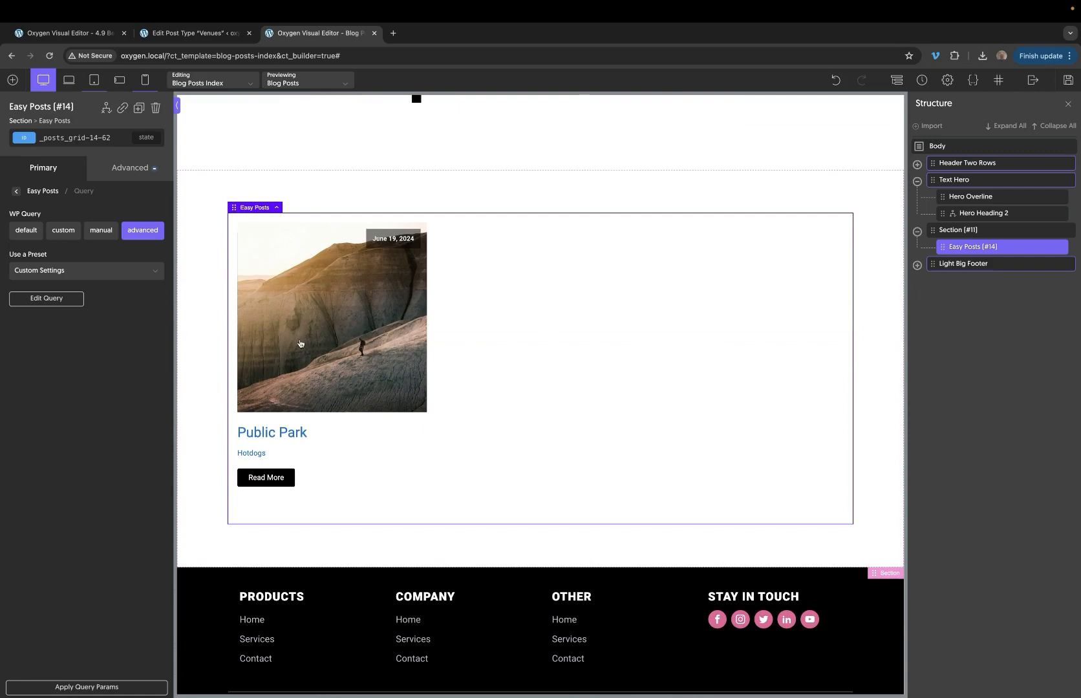
mouse_move(247, 439)
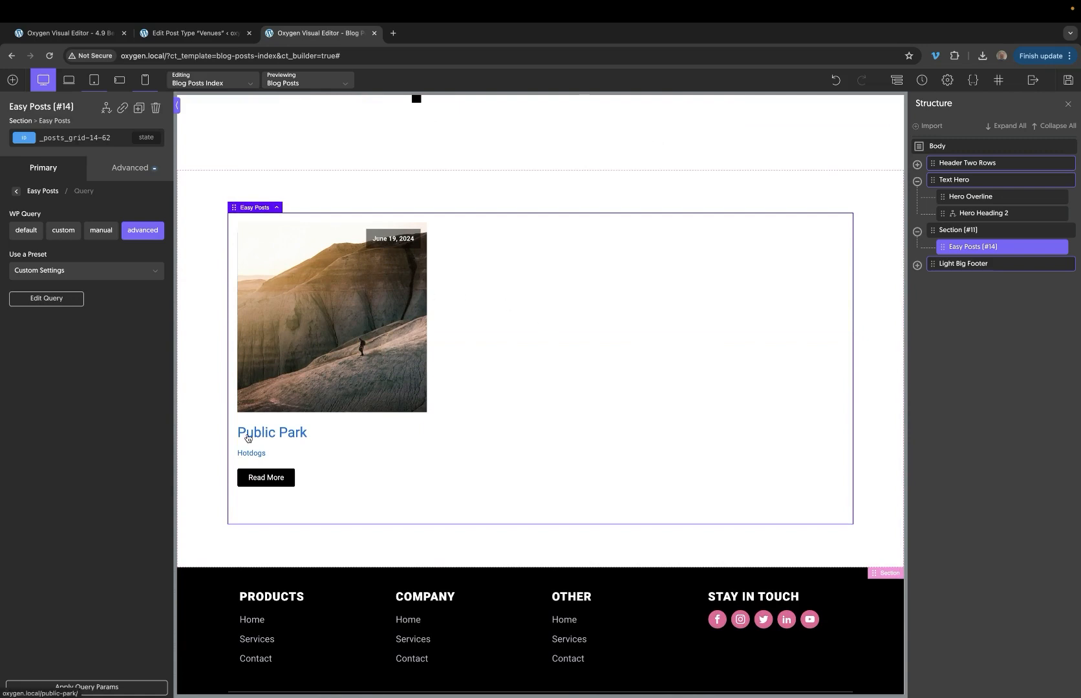
mouse_move(503, 468)
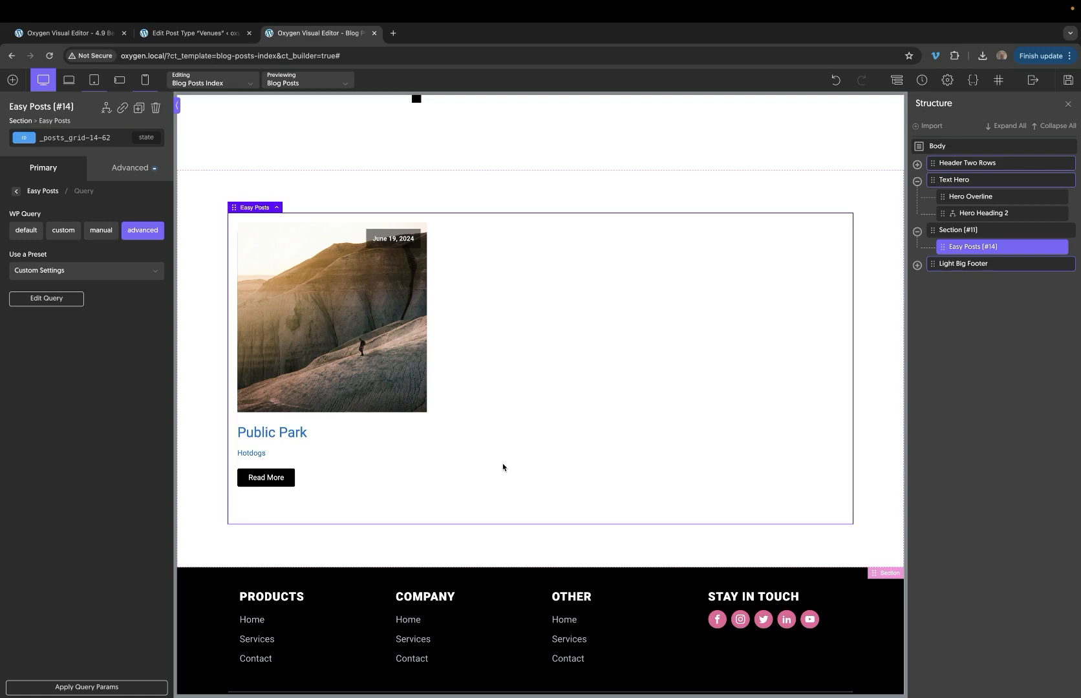
mouse_move(505, 352)
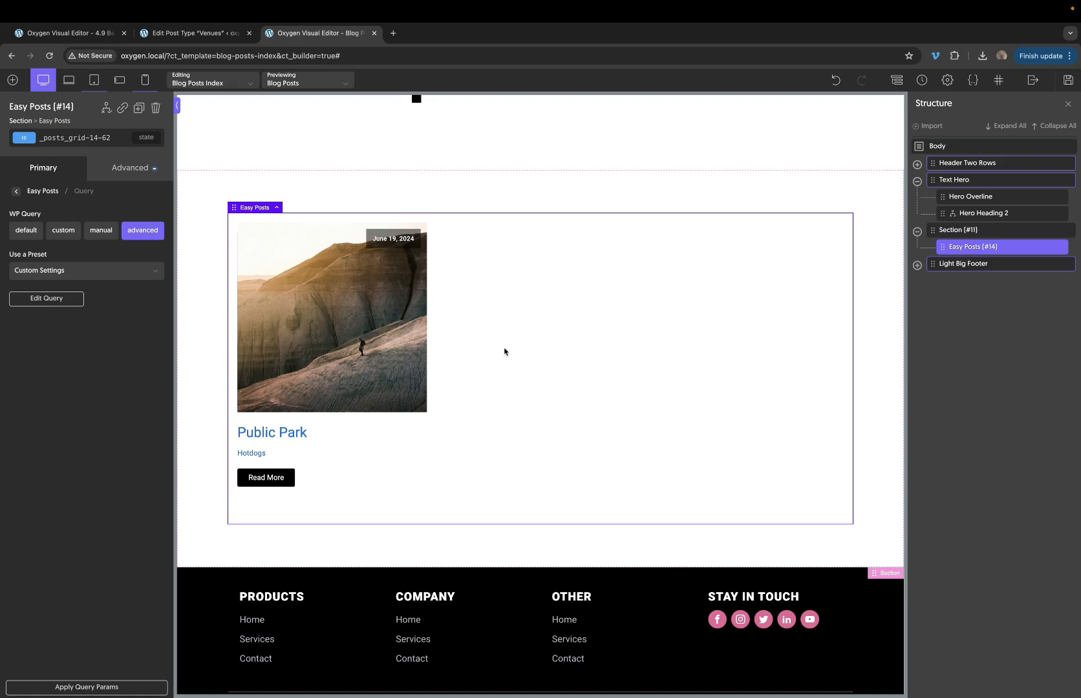
scroll(up, 3)
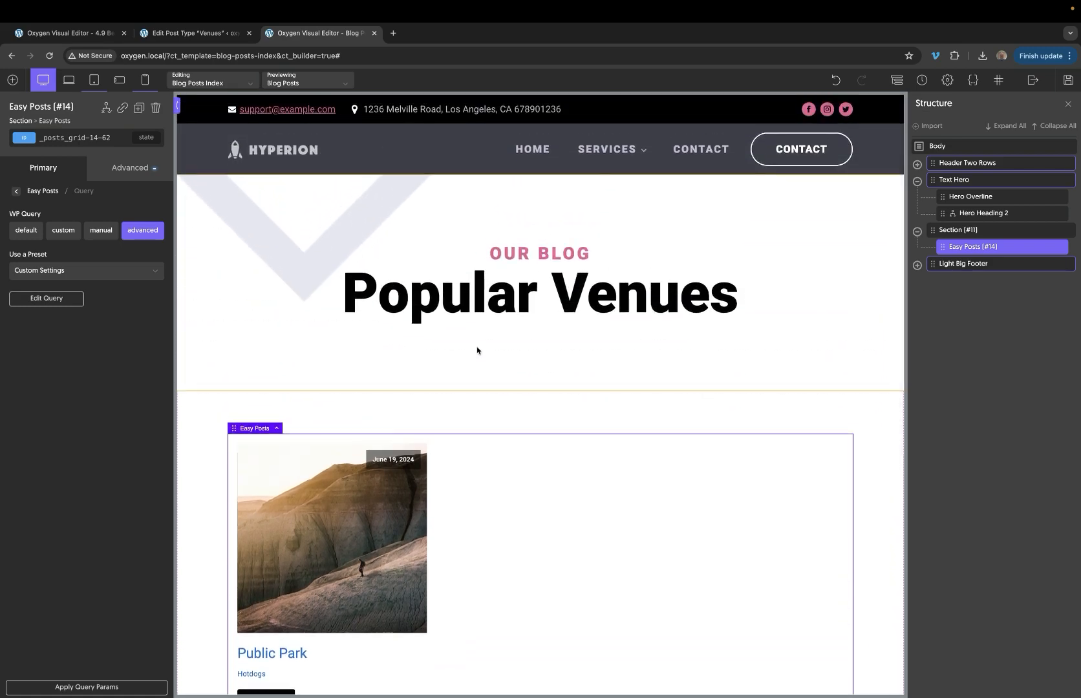